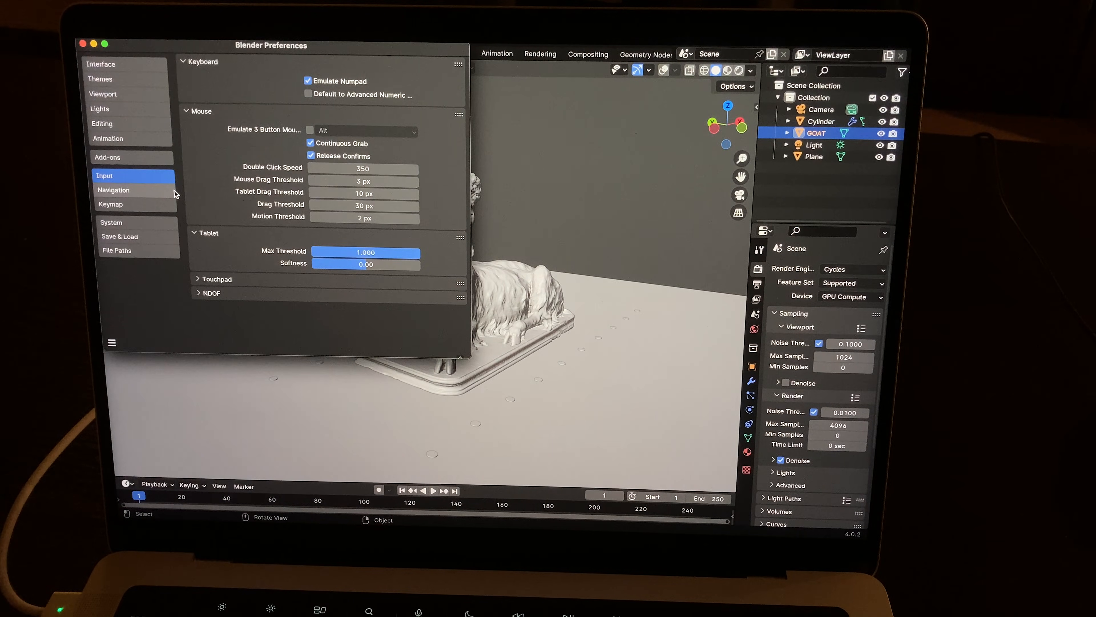
# - Check Cycles render devices show Metal with the Apple M3 Pro GPU, then close Preferences
pyautogui.click(110, 222)
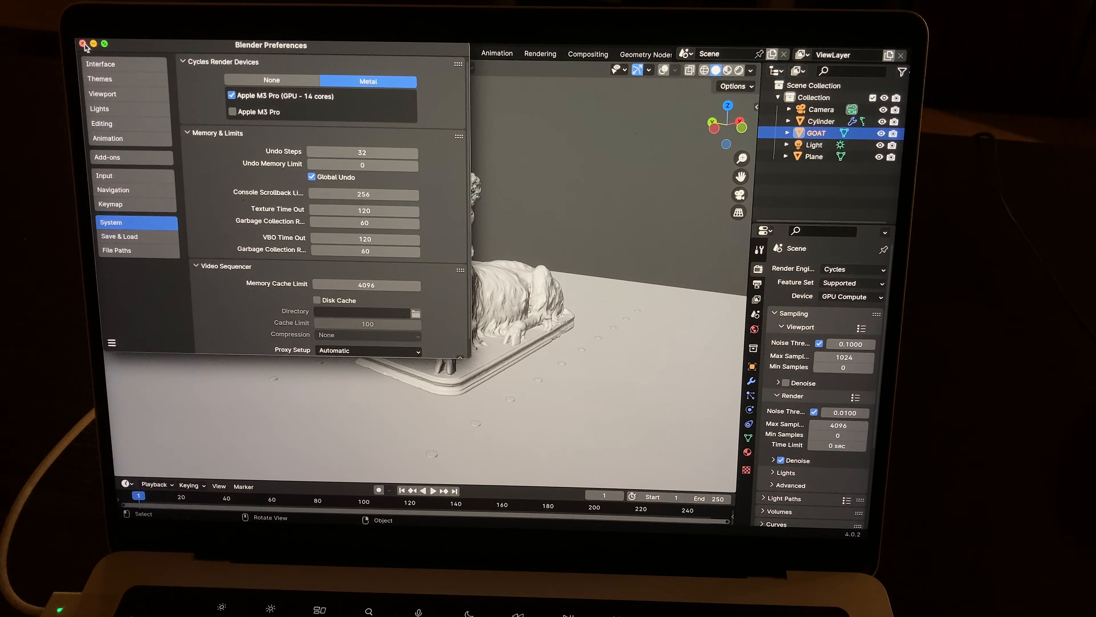
pyautogui.click(84, 44)
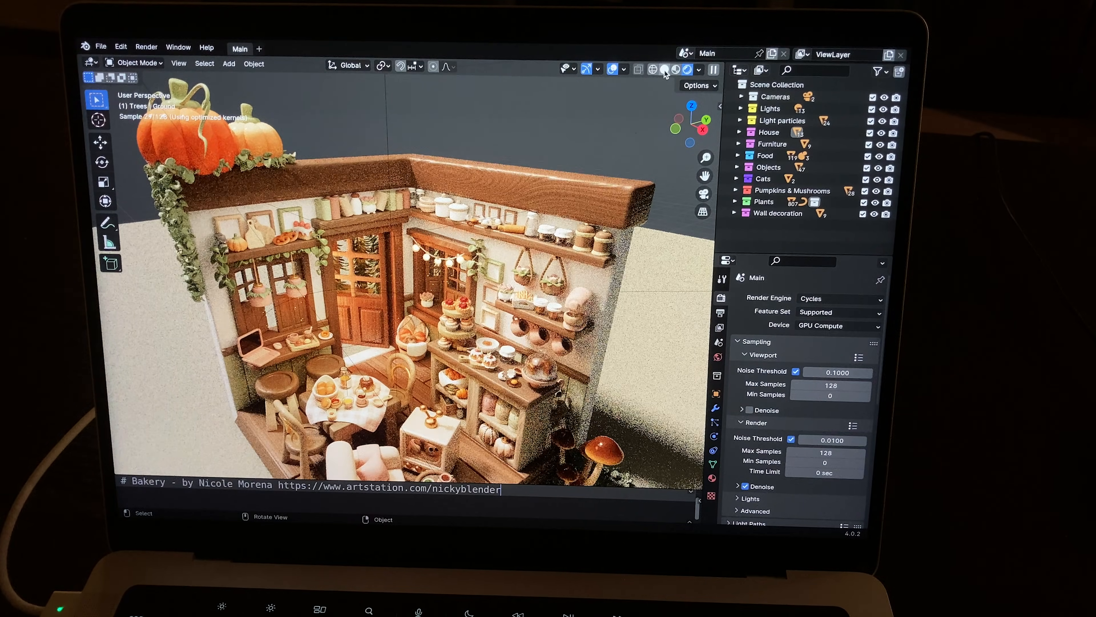
# - Switch the Bakery scene viewport to Rendered shading for live Cycles GPU rendering
pyautogui.click(677, 70)
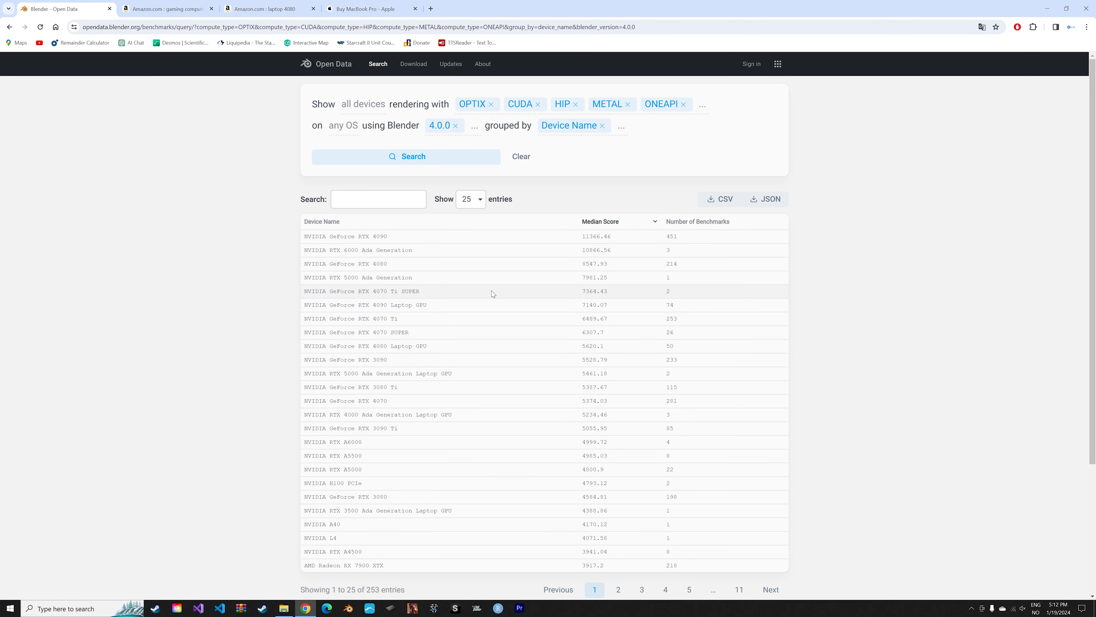
pyautogui.moveTo(377, 302)
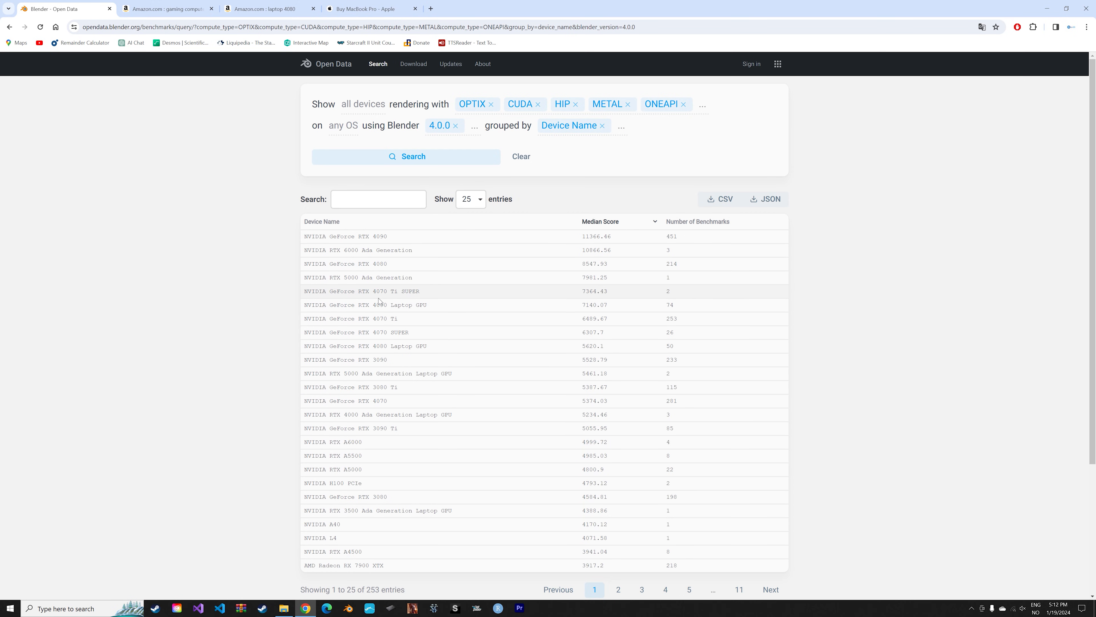
pyautogui.moveTo(398, 333)
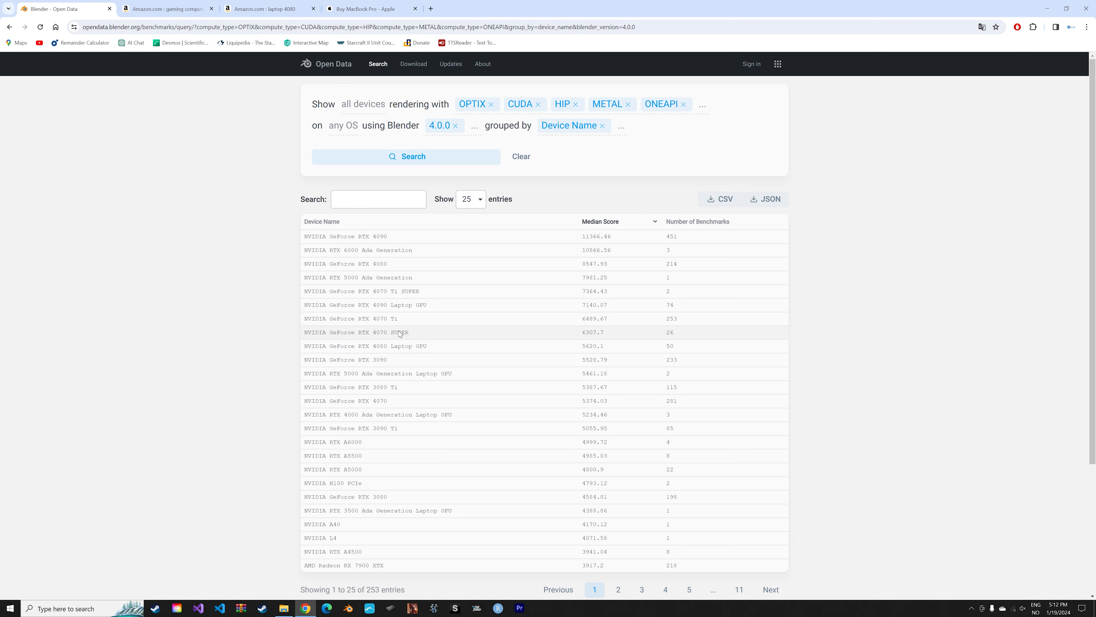
pyautogui.moveTo(397, 401)
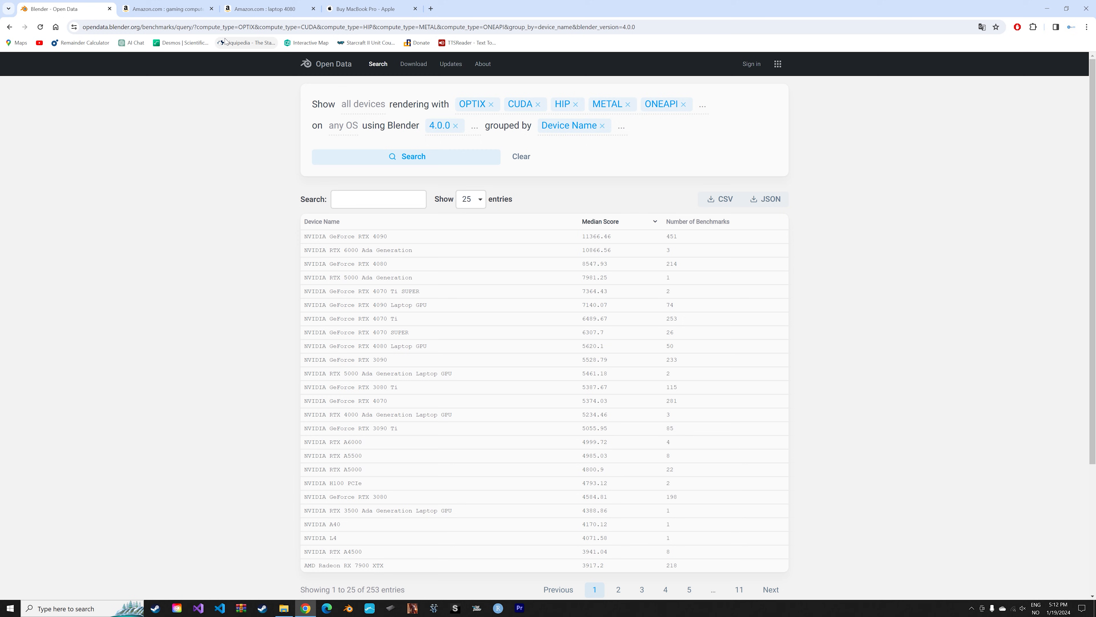
pyautogui.click(167, 9)
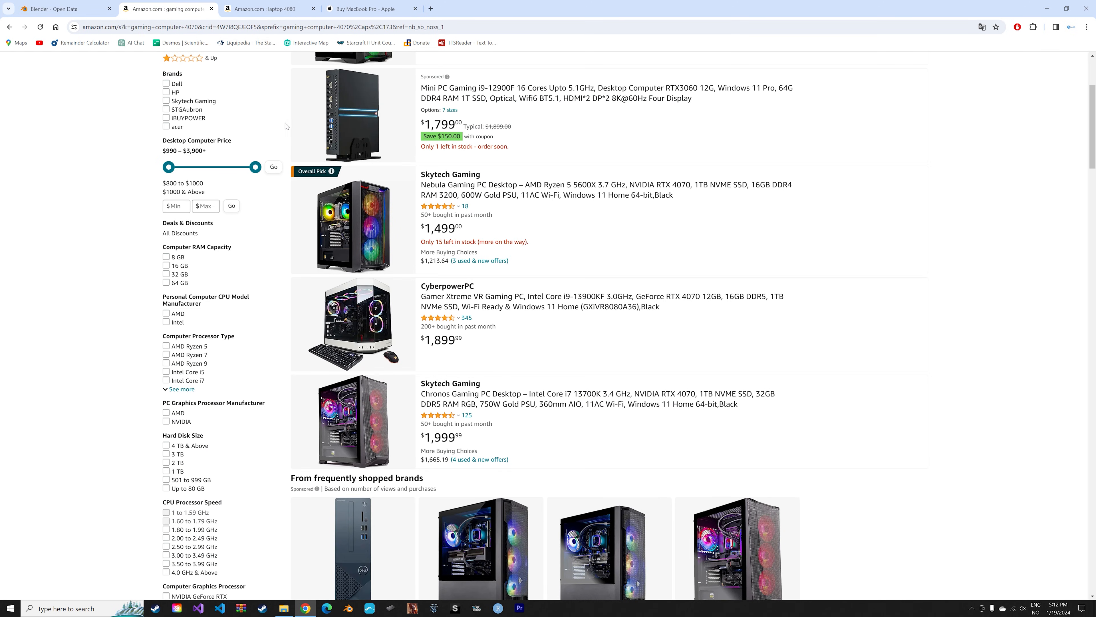
pyautogui.moveTo(632, 221)
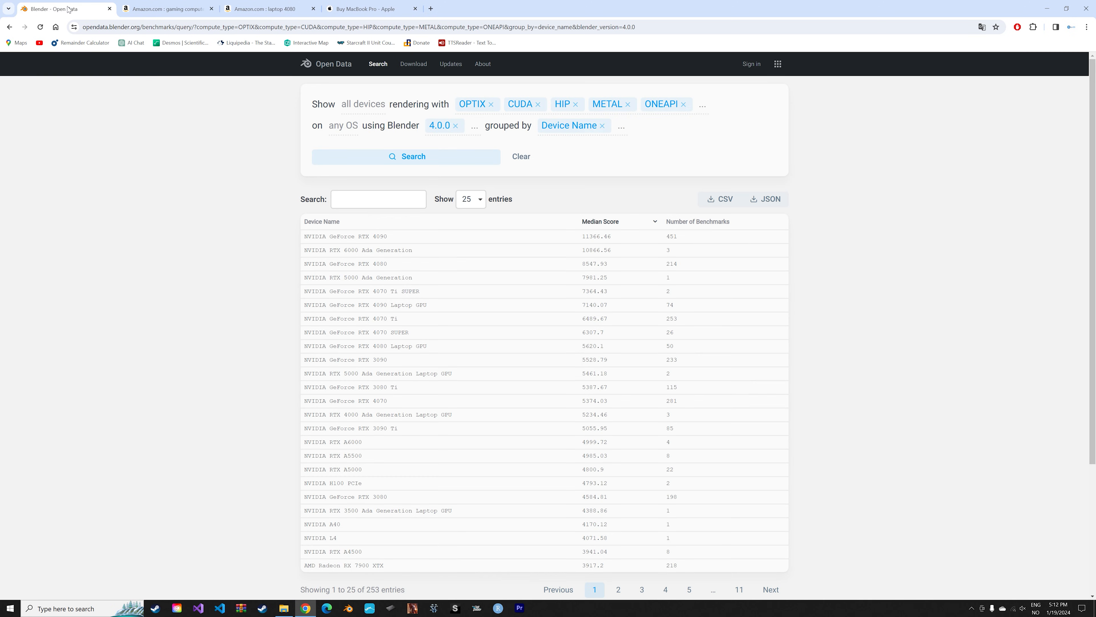
pyautogui.moveTo(323, 240)
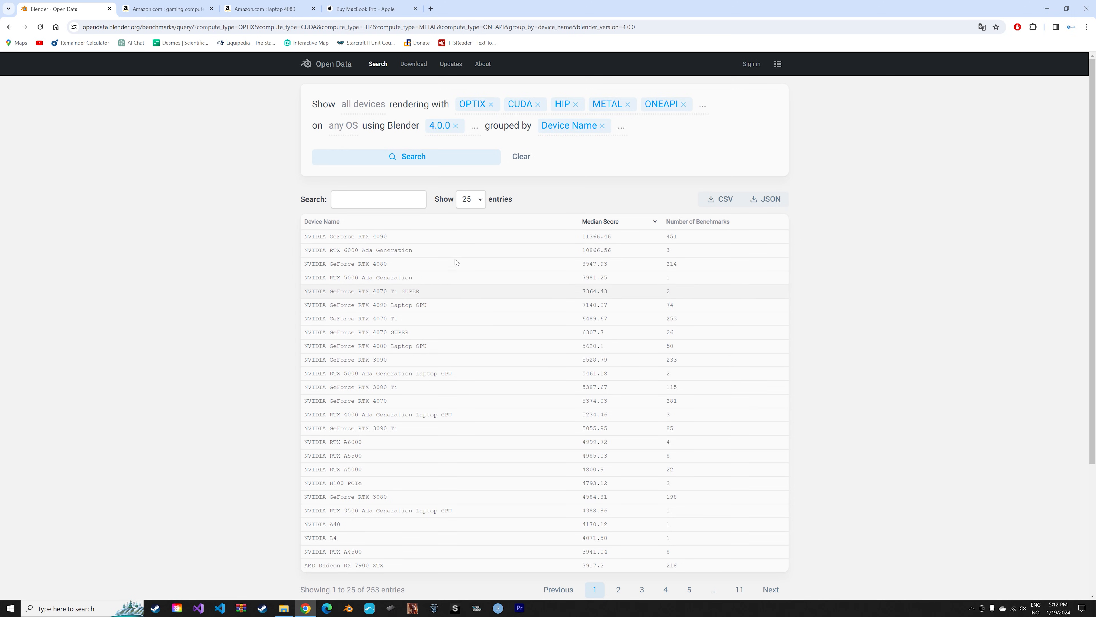
pyautogui.click(268, 9)
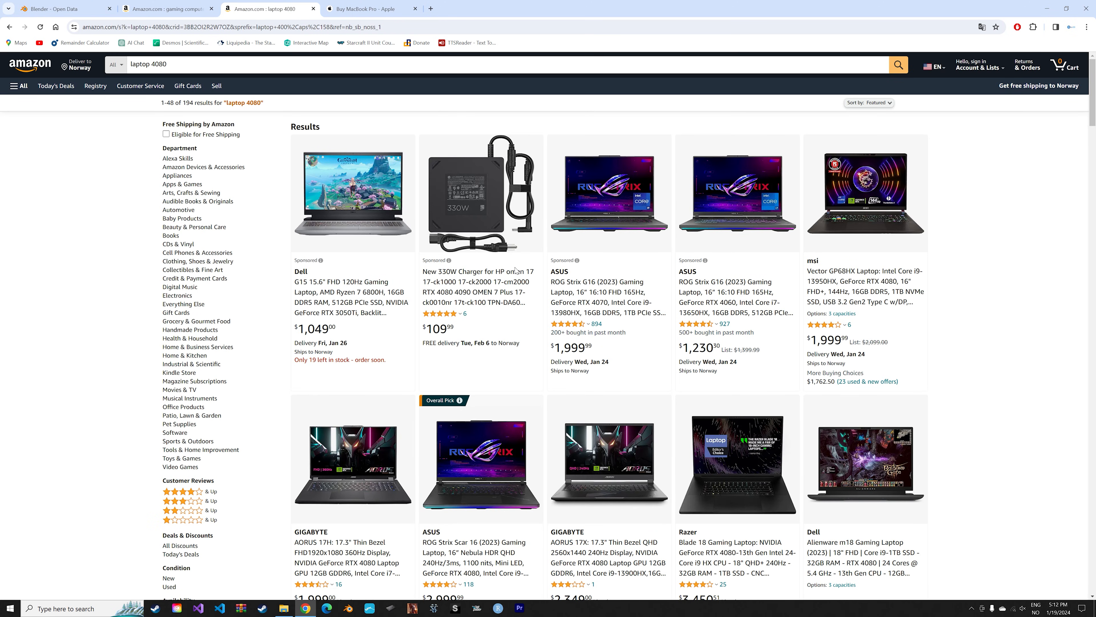
pyautogui.scroll(-3)
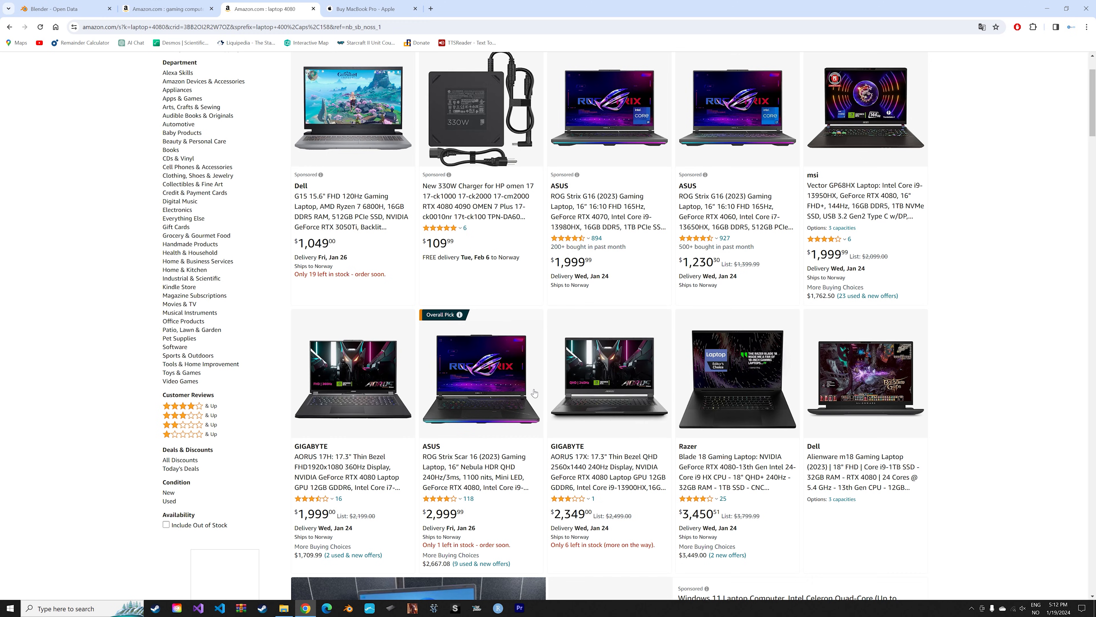
pyautogui.moveTo(372, 446)
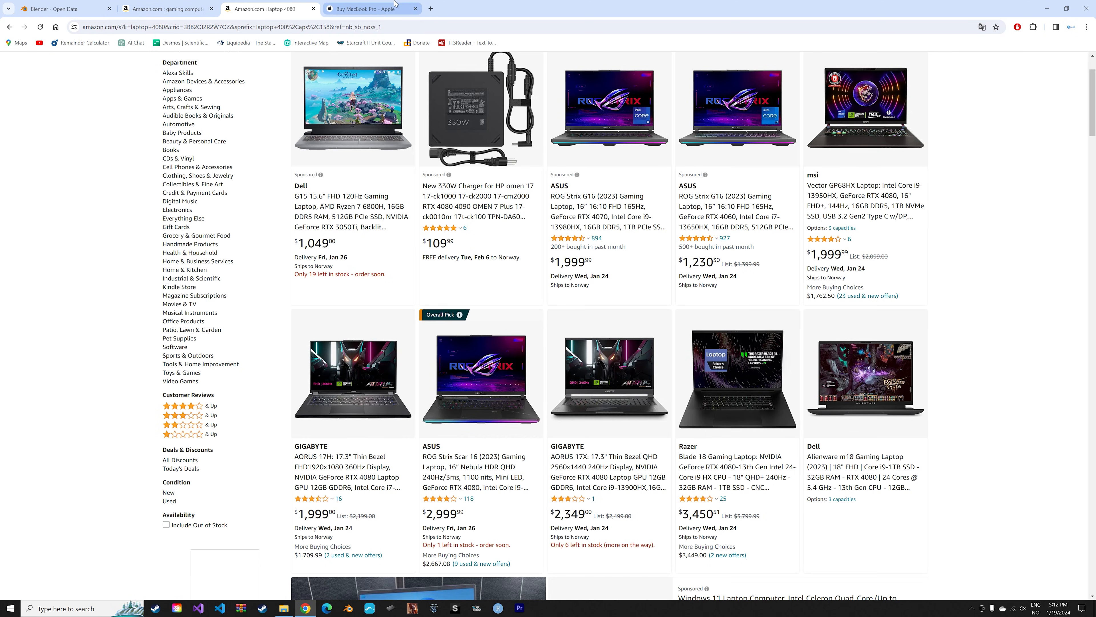
pyautogui.click(370, 9)
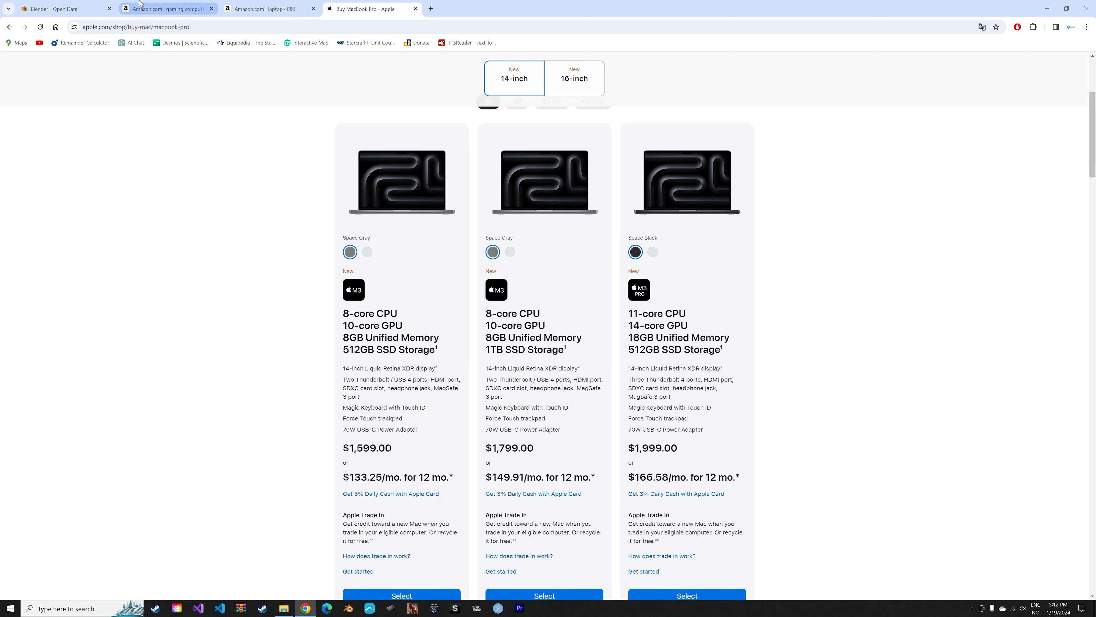
pyautogui.click(62, 8)
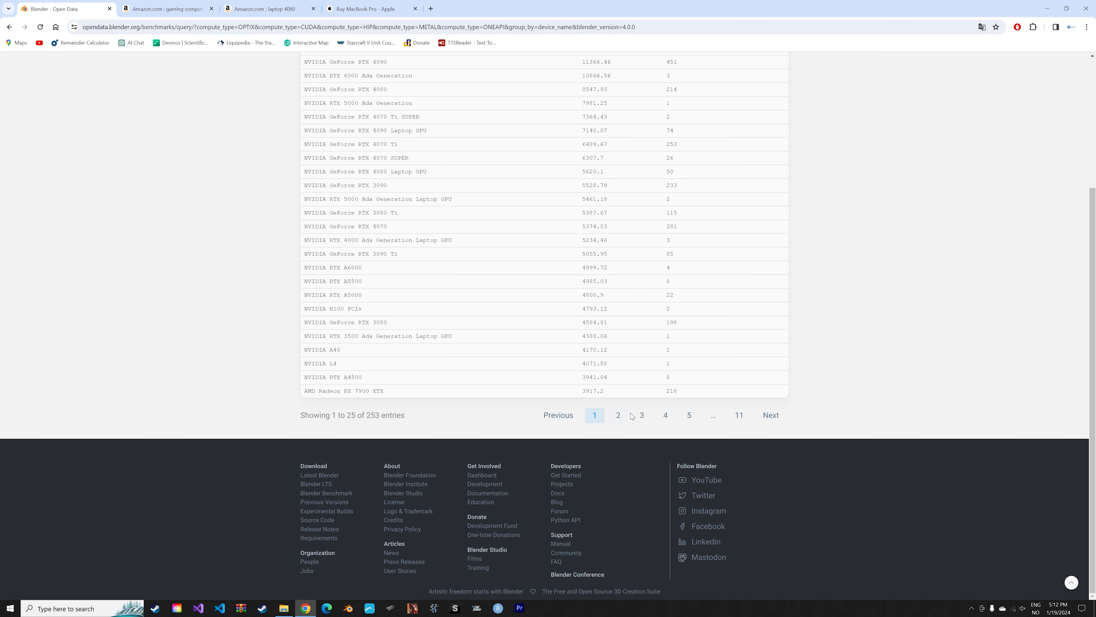
pyautogui.click(665, 415)
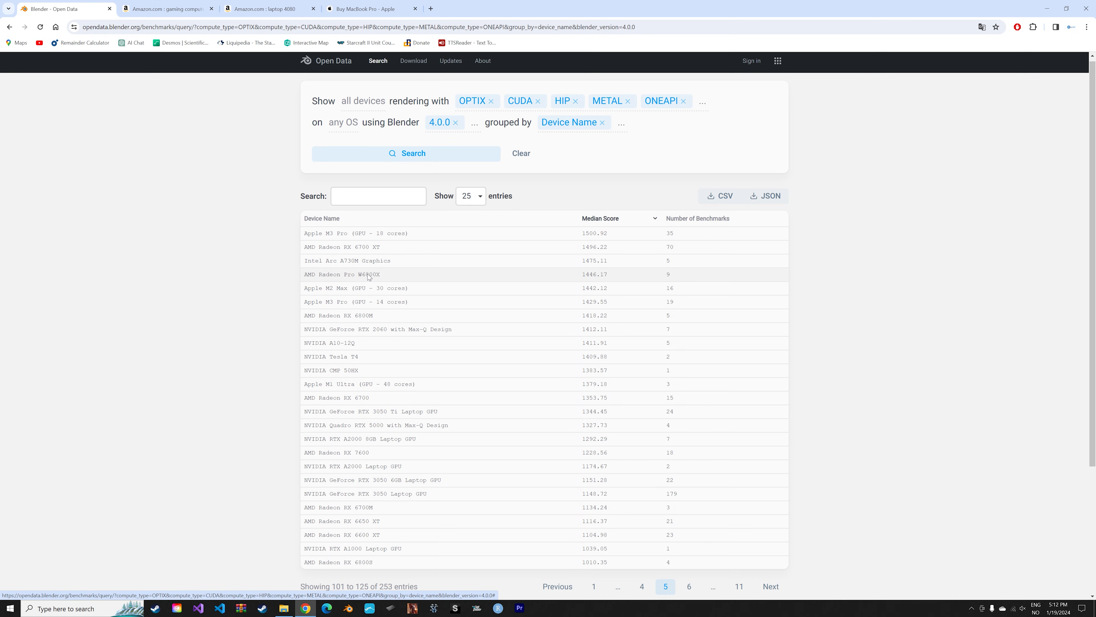
pyautogui.doubleClick(588, 302)
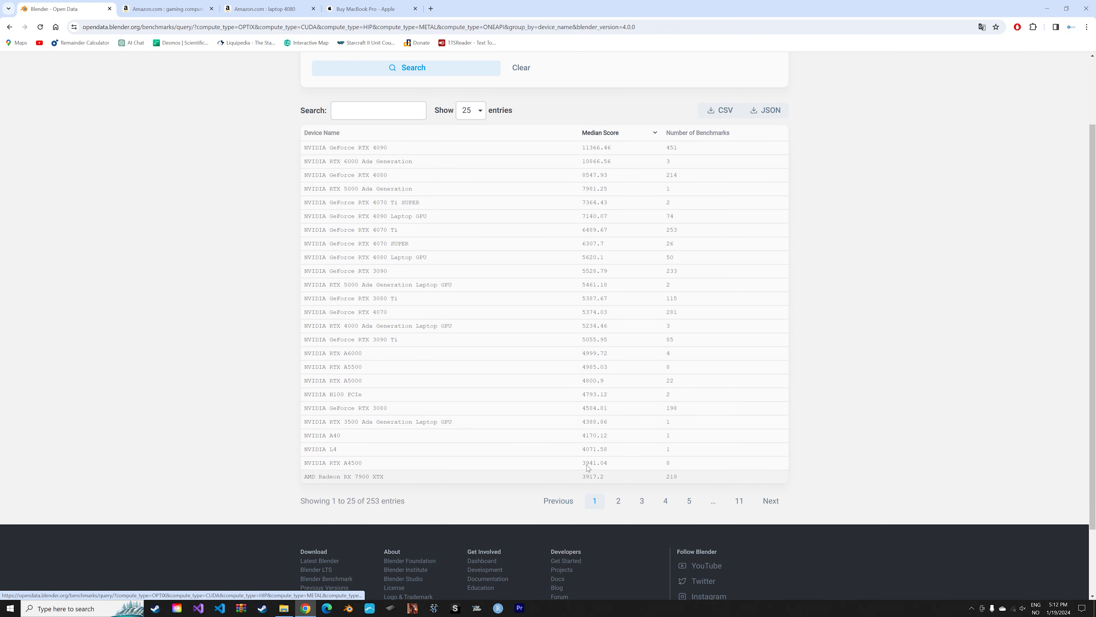
# - Select the RTX 4080 Laptop GPU median score of 5620.1 for comparison
pyautogui.doubleClick(592, 256)
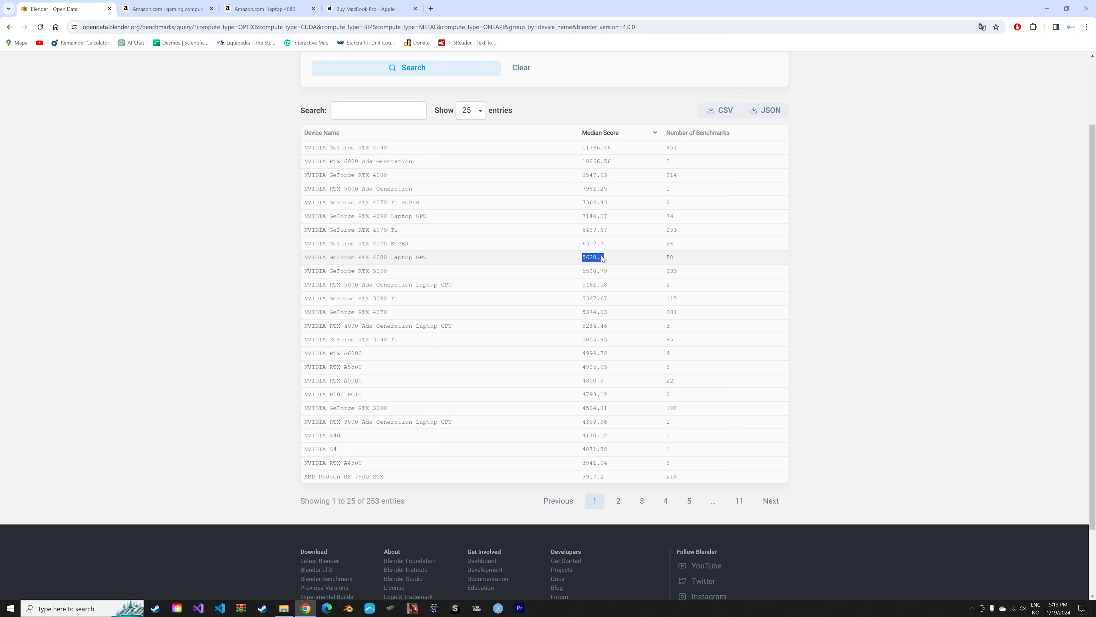
pyautogui.moveTo(572, 267)
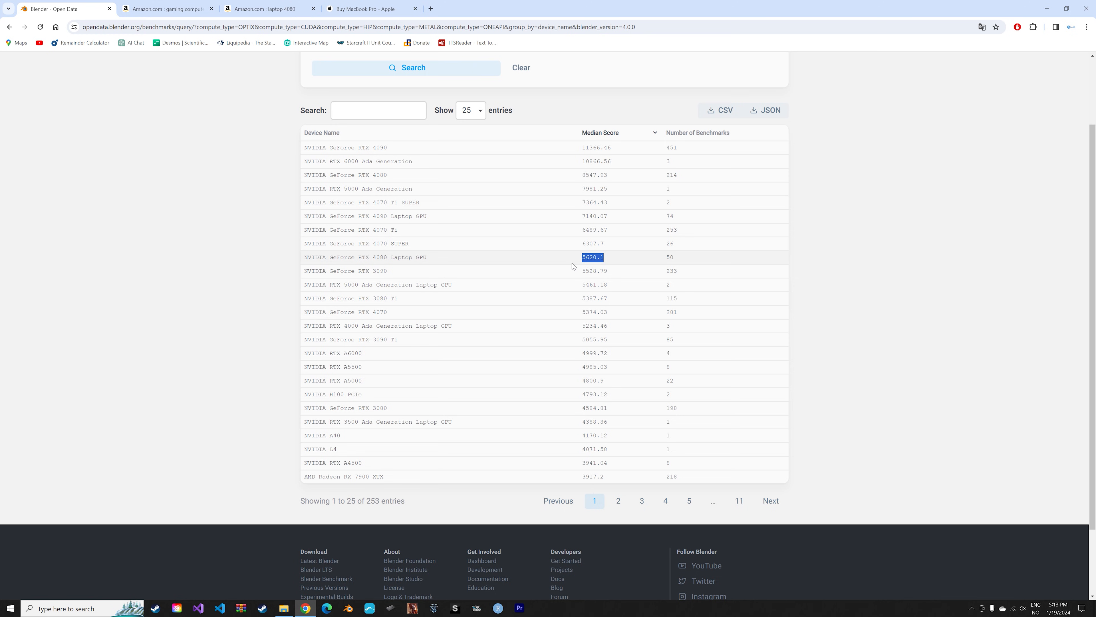